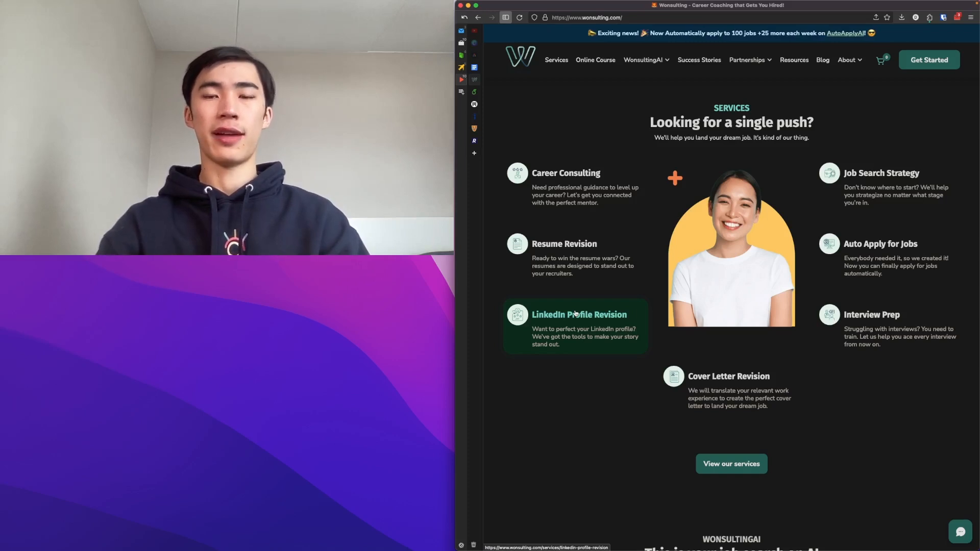
{"action": "mouse_move", "coordinate": [587, 288]}
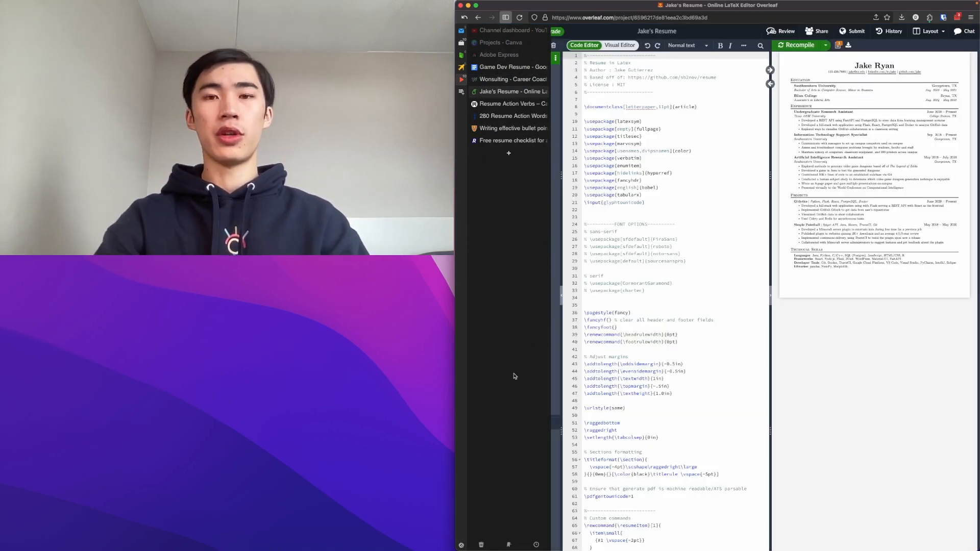
- Bring Jake's Resume project into full view and scroll through the main.tex source
{"action": "left_click", "coordinate": [502, 31]}
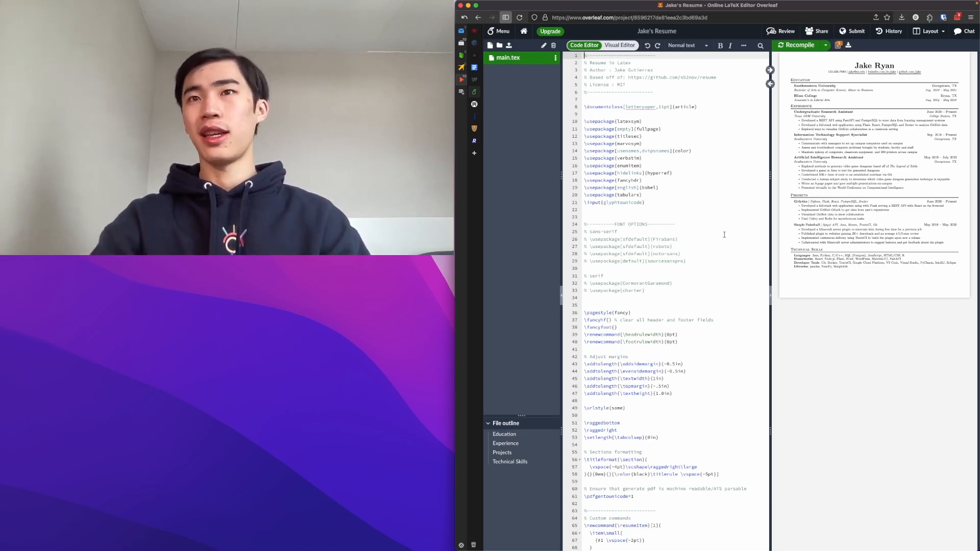
{"action": "scroll", "scroll_direction": "down", "scroll_amount": 3}
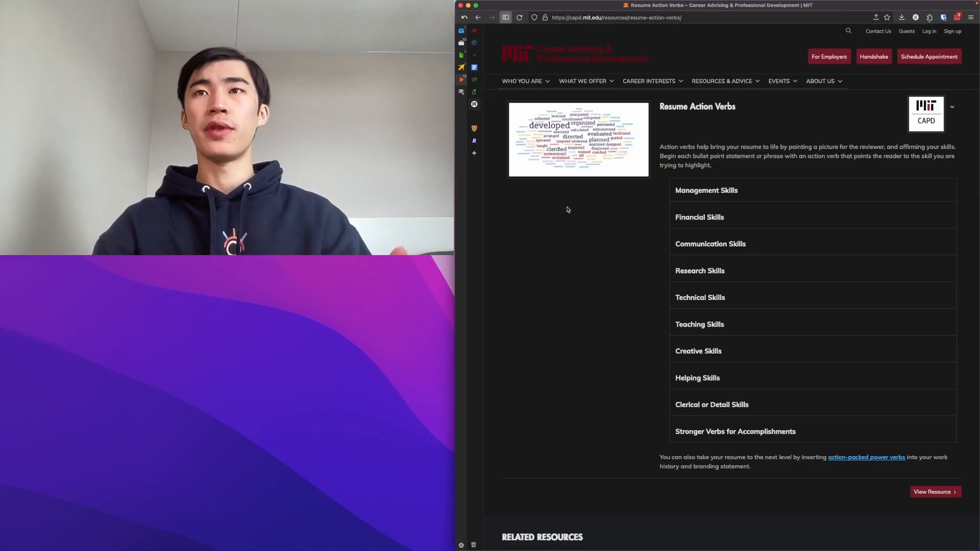
{"action": "mouse_move", "coordinate": [574, 303]}
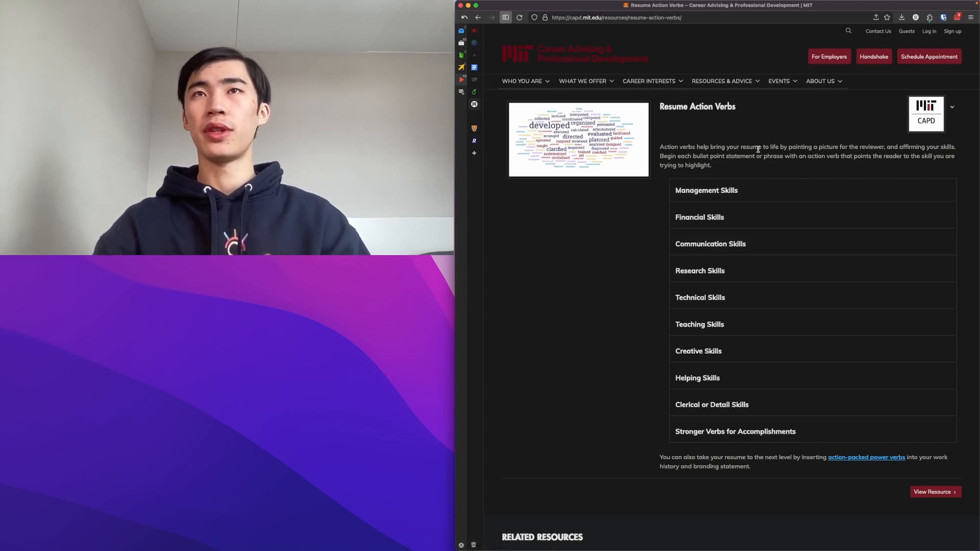
{"action": "mouse_move", "coordinate": [735, 229]}
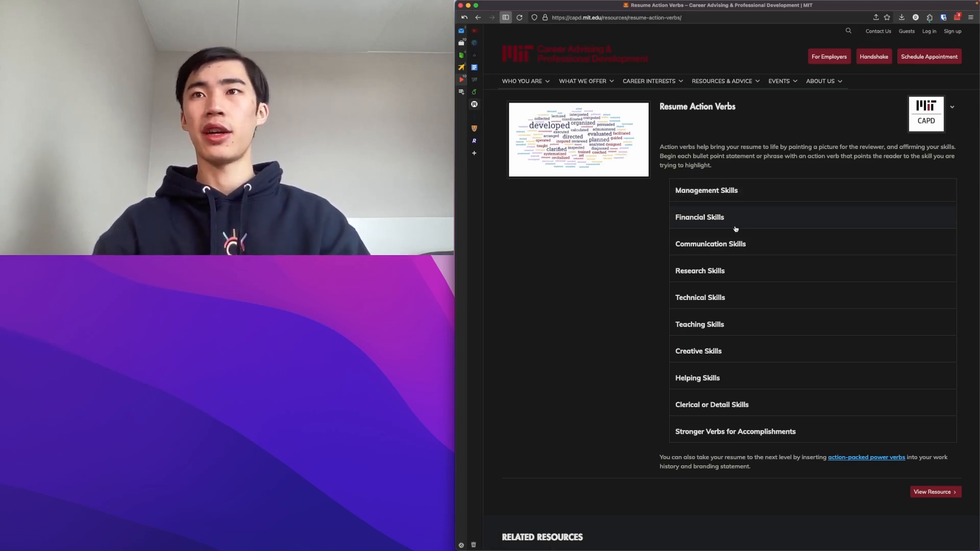
{"action": "mouse_move", "coordinate": [743, 191]}
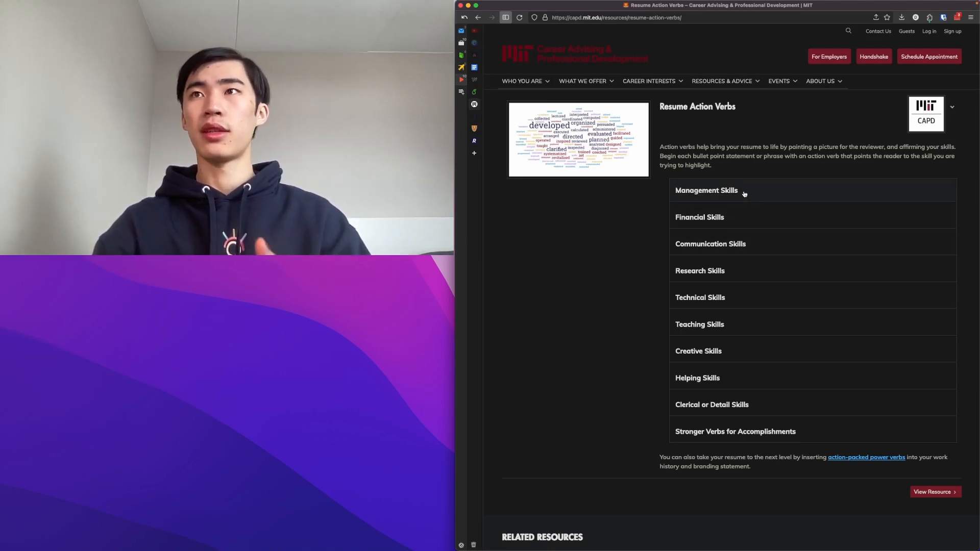
{"action": "mouse_move", "coordinate": [732, 218]}
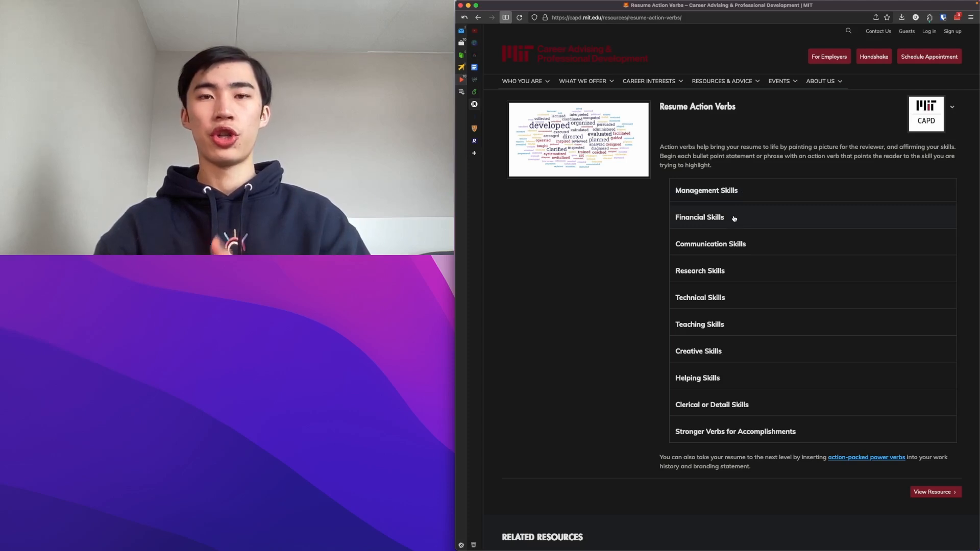
{"action": "mouse_move", "coordinate": [613, 314]}
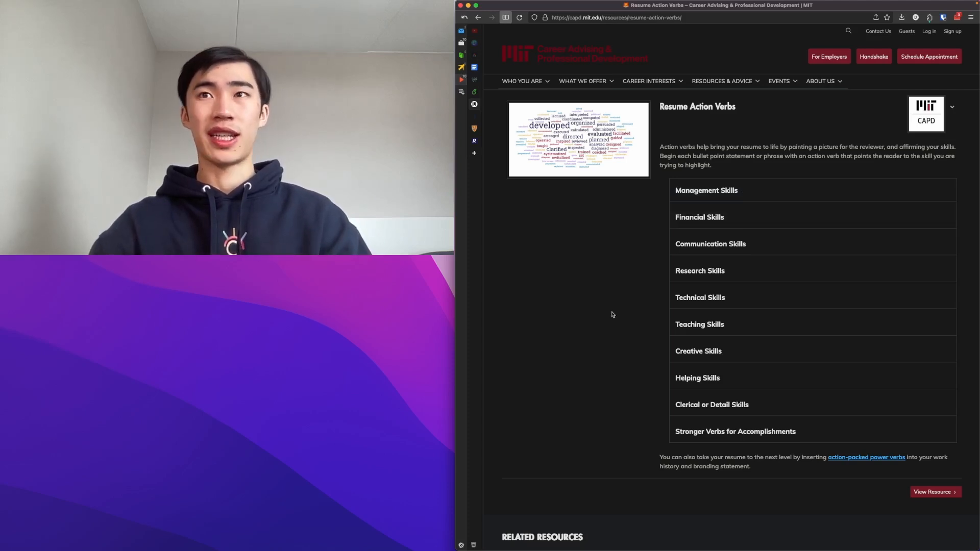
- Expand the browser tab list to see the titles of the open tabs
{"action": "left_click", "coordinate": [504, 17]}
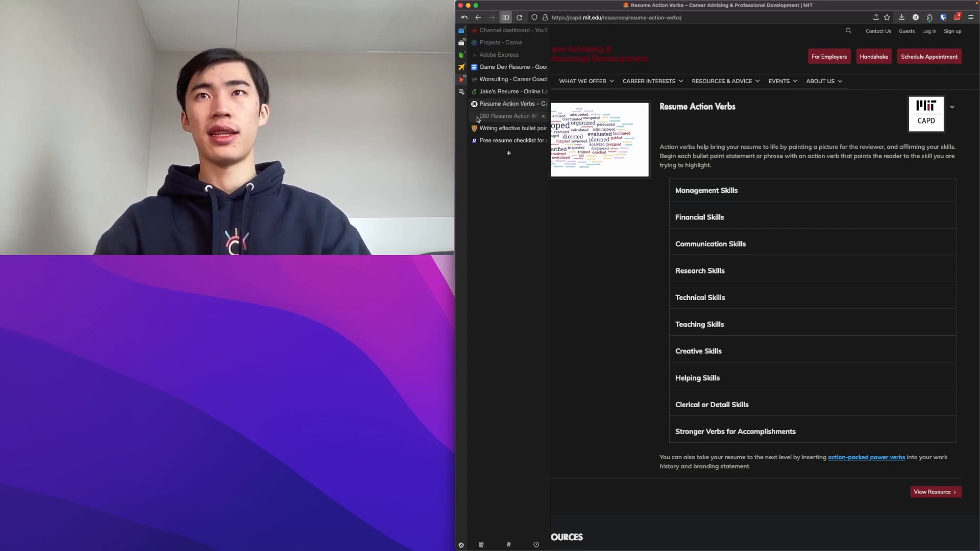
- Open Indeed's '280 Resume Action Words' article and scroll down to its examples
{"action": "left_click", "coordinate": [506, 116]}
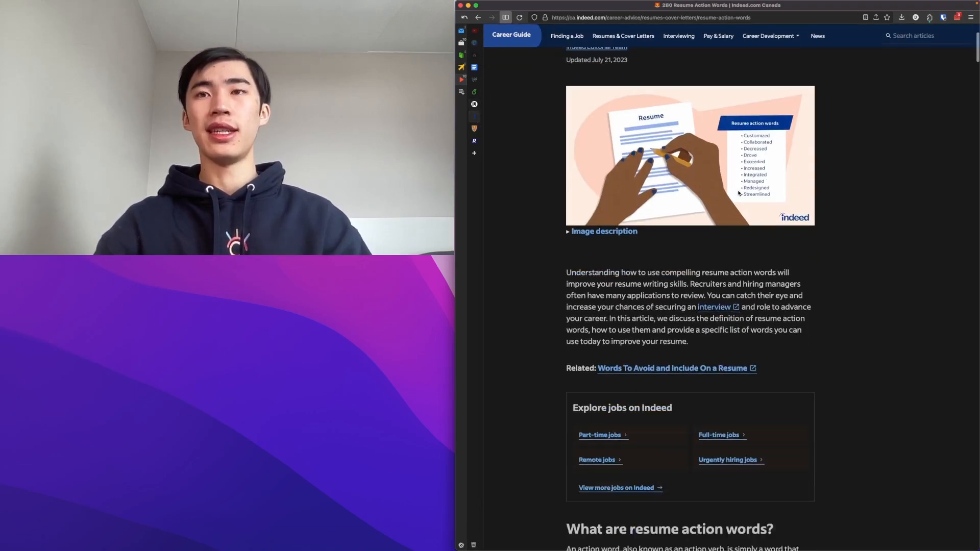
{"action": "scroll", "scroll_direction": "down", "scroll_amount": 3}
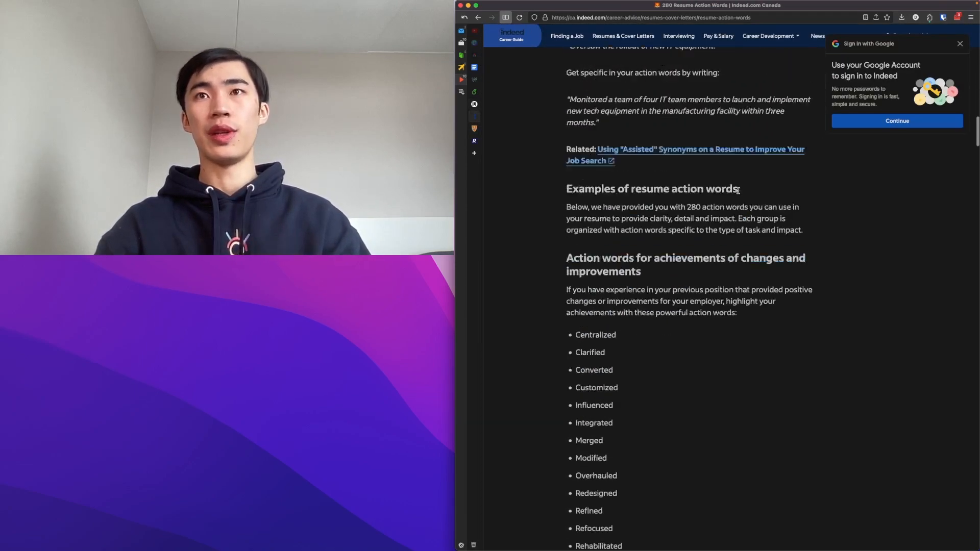
{"action": "scroll", "scroll_direction": "down", "scroll_amount": 3}
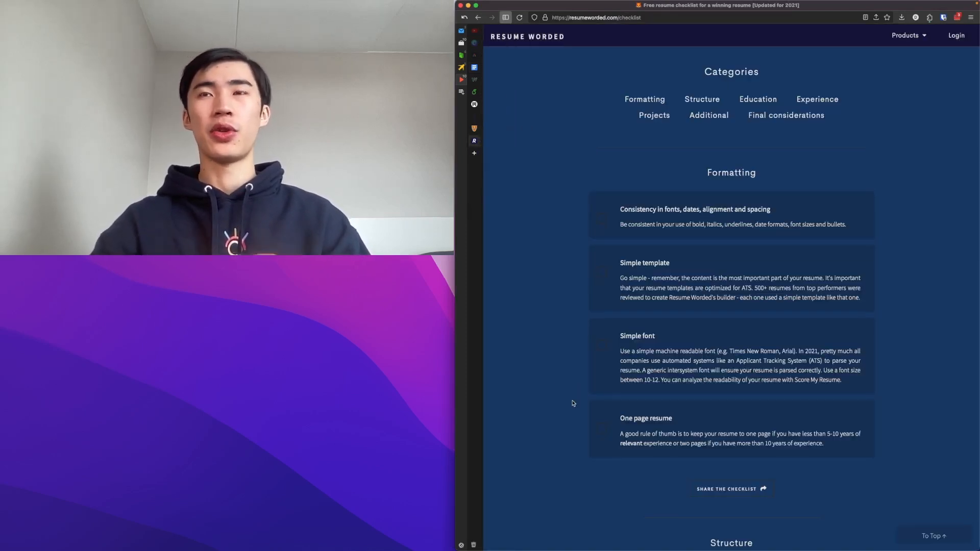
{"action": "scroll", "scroll_direction": "down", "scroll_amount": 3}
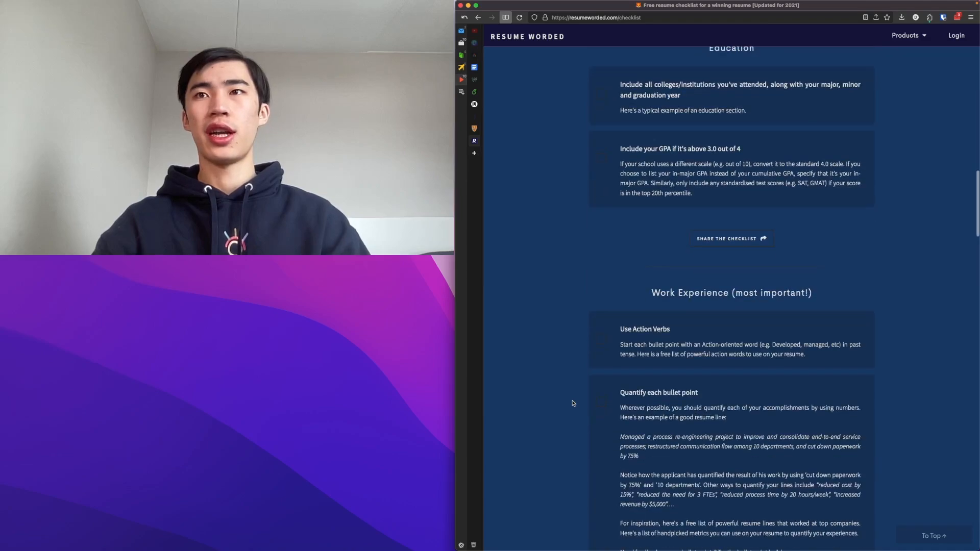
{"action": "scroll", "scroll_direction": "down", "scroll_amount": 3}
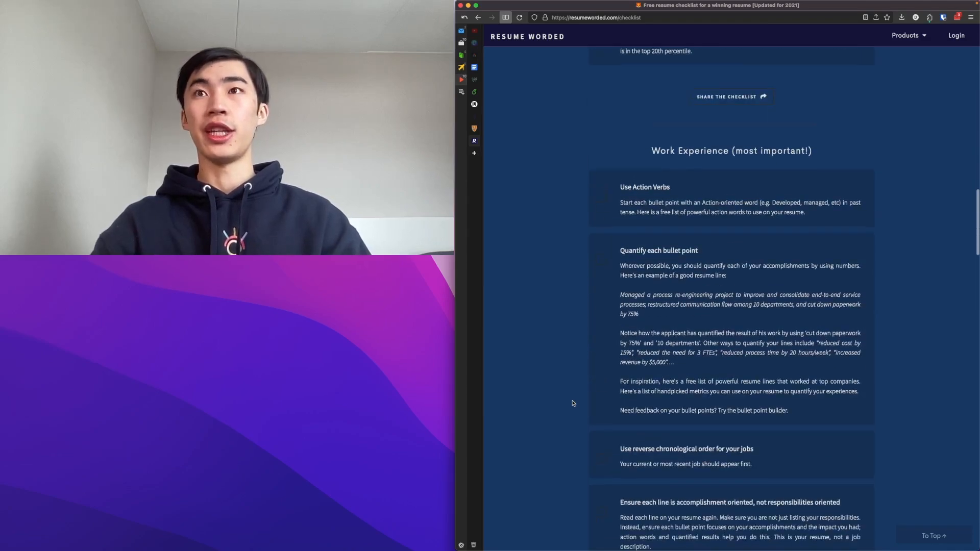
{"action": "scroll", "scroll_direction": "down", "scroll_amount": 3}
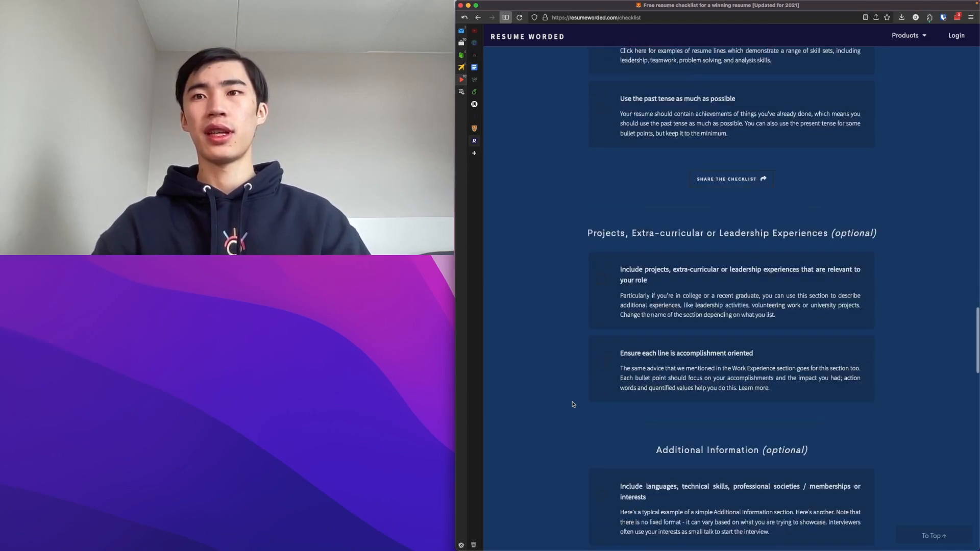
{"action": "scroll", "scroll_direction": "down", "scroll_amount": 3}
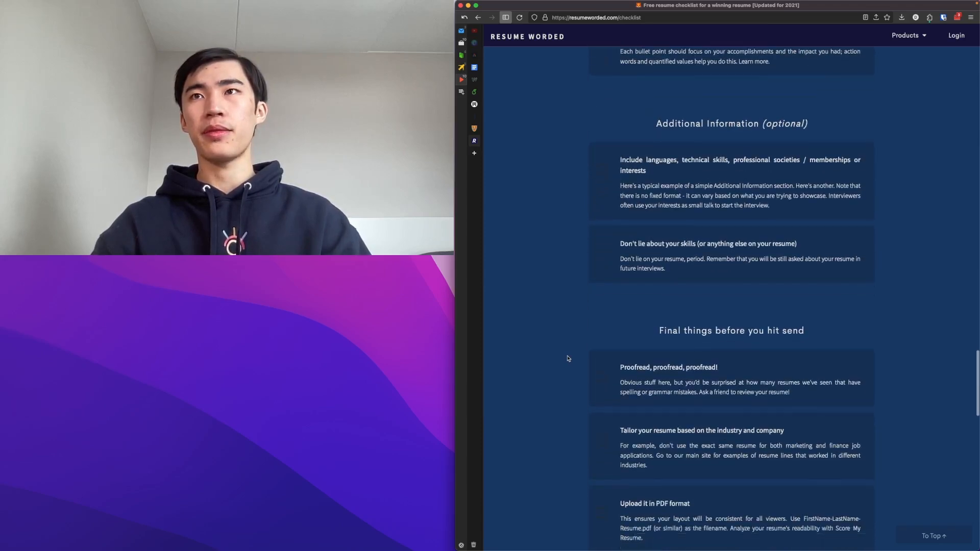
{"action": "scroll", "scroll_direction": "down", "scroll_amount": 3}
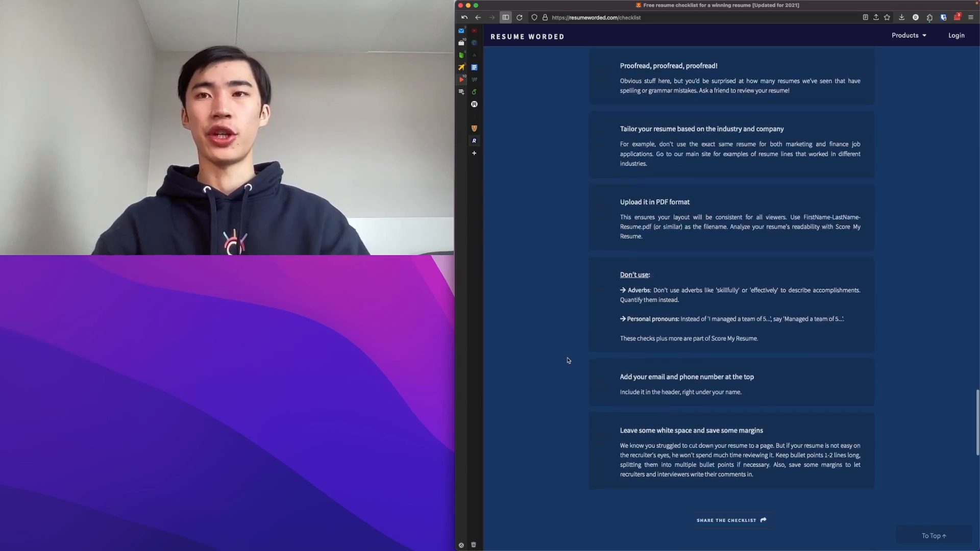
{"action": "scroll", "scroll_direction": "down", "scroll_amount": 3}
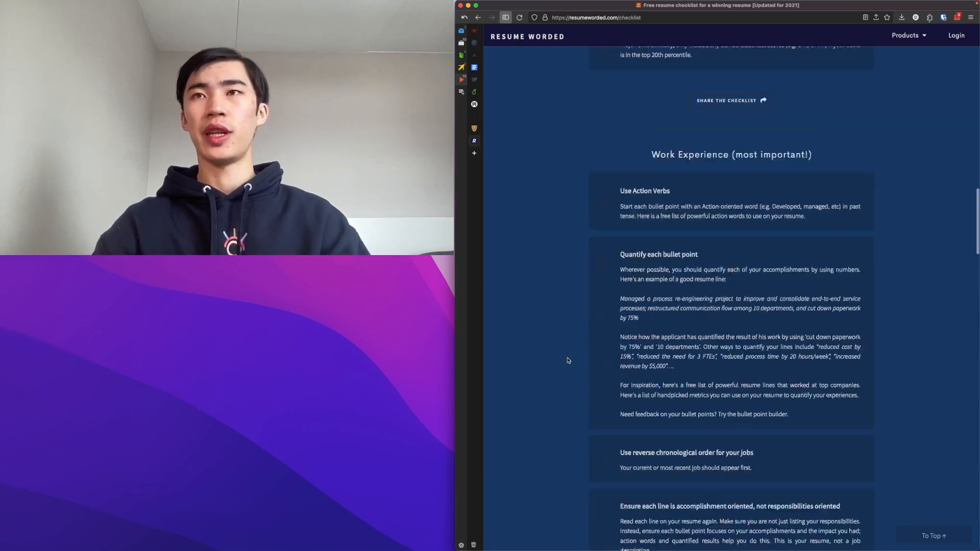
{"action": "scroll", "scroll_direction": "down", "scroll_amount": 3}
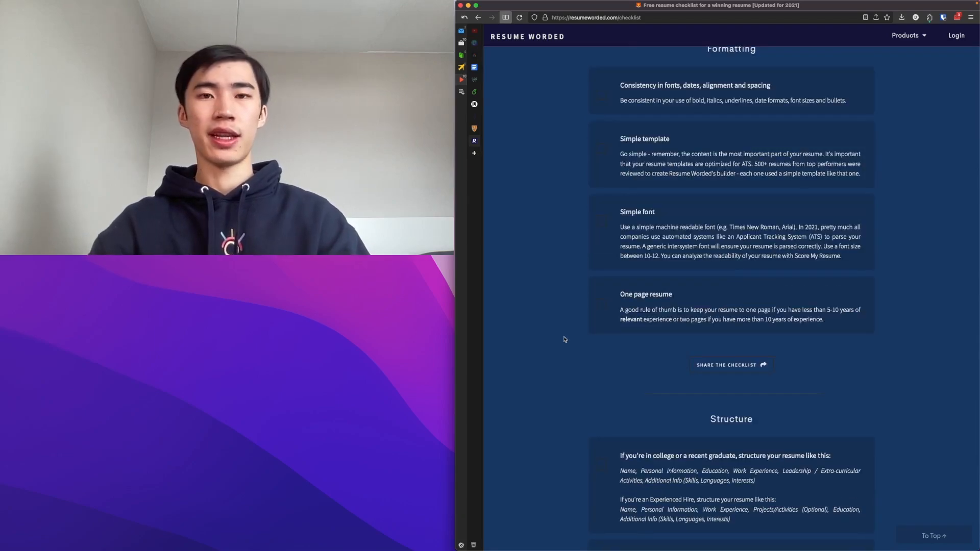